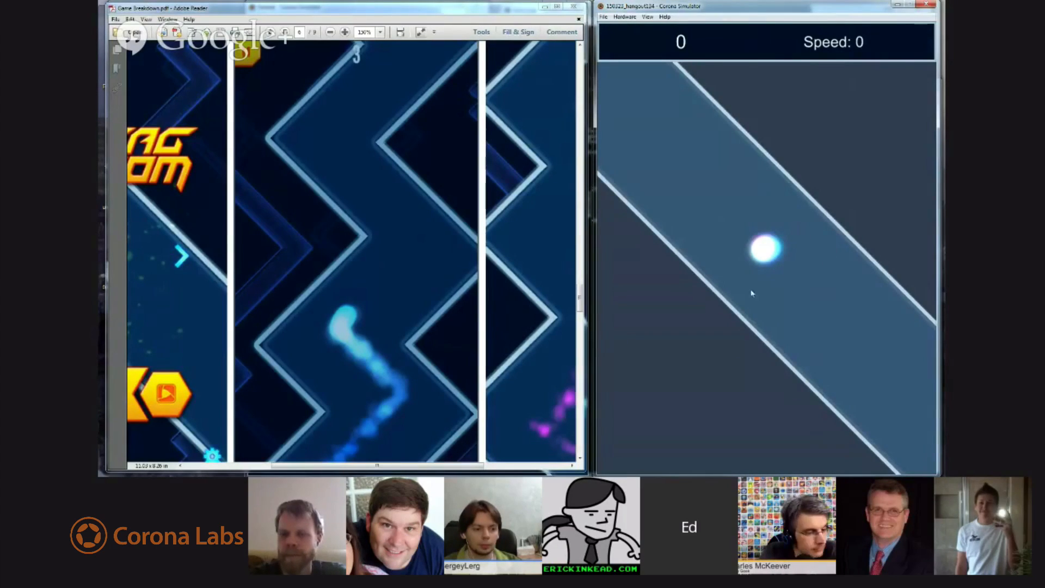
mouse_move(808, 247)
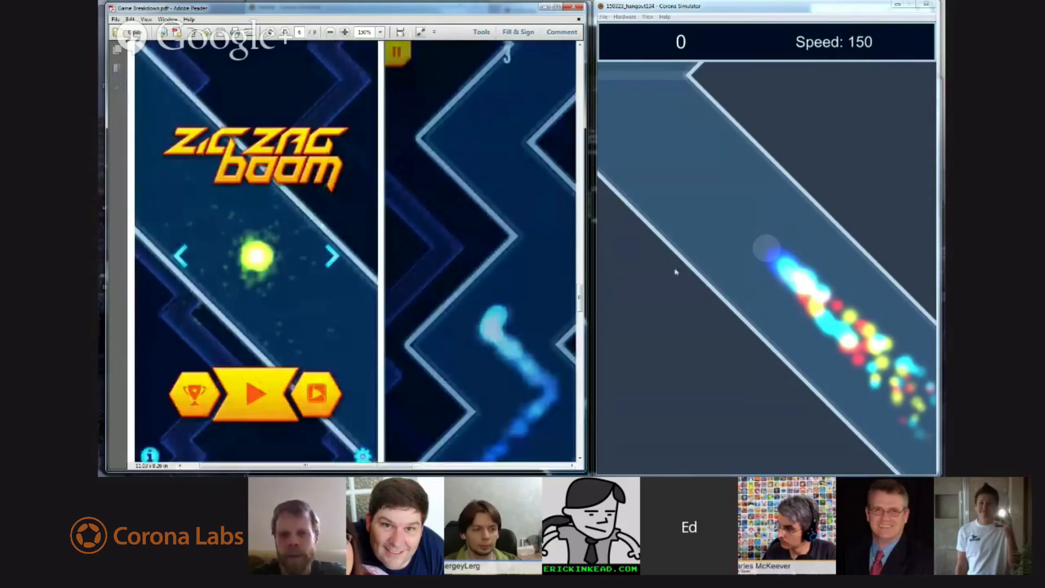
mouse_move(884, 276)
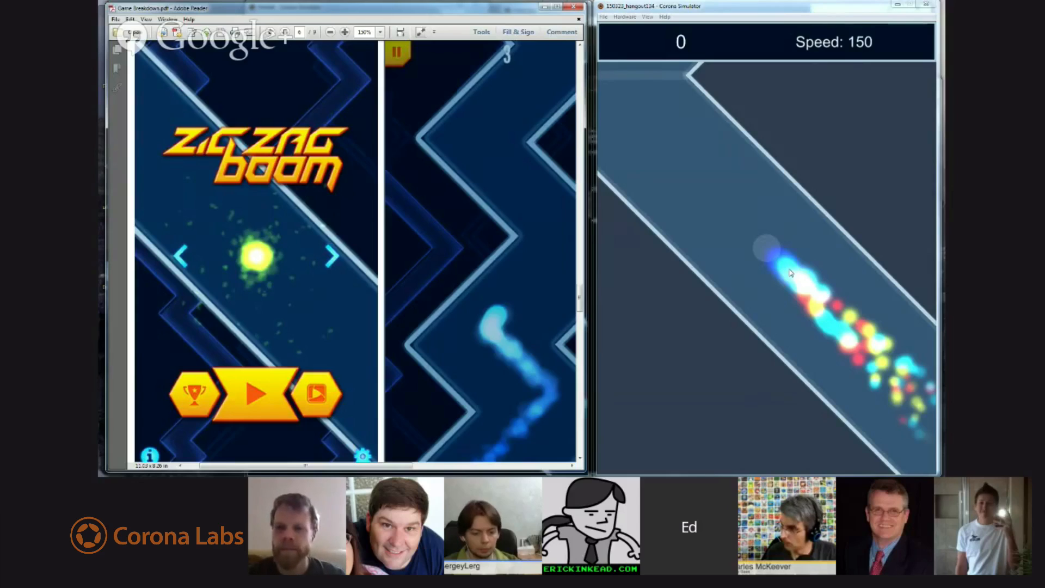
mouse_move(773, 250)
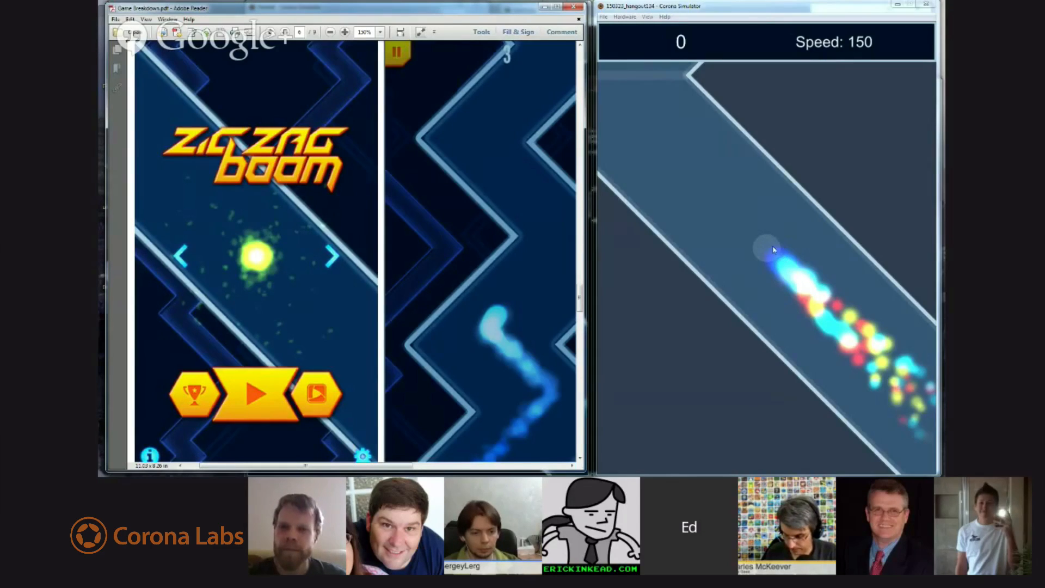
mouse_move(777, 241)
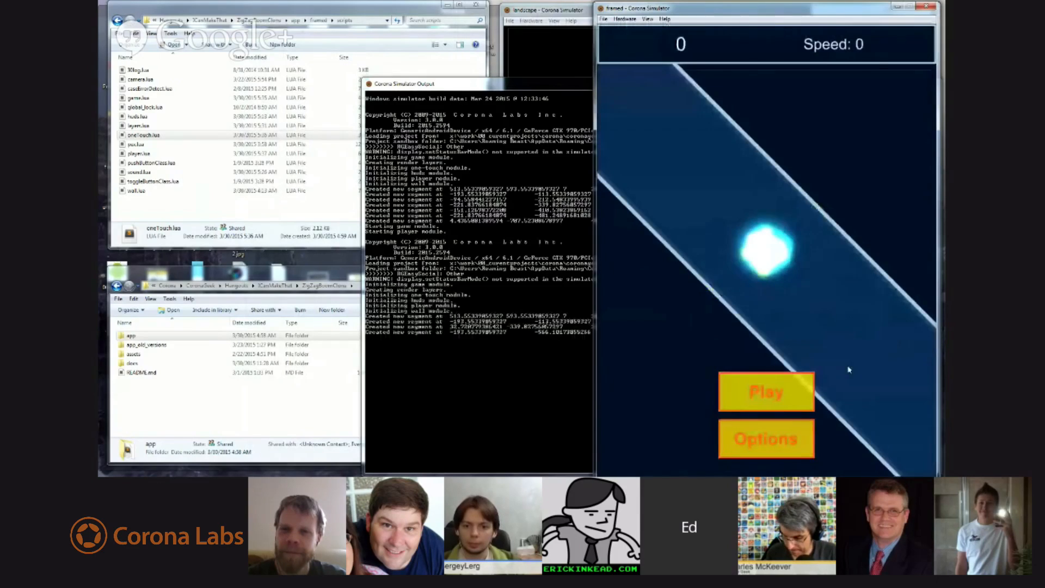
- Start the game and steer the glowing player until it crashes at score 15
click(766, 392)
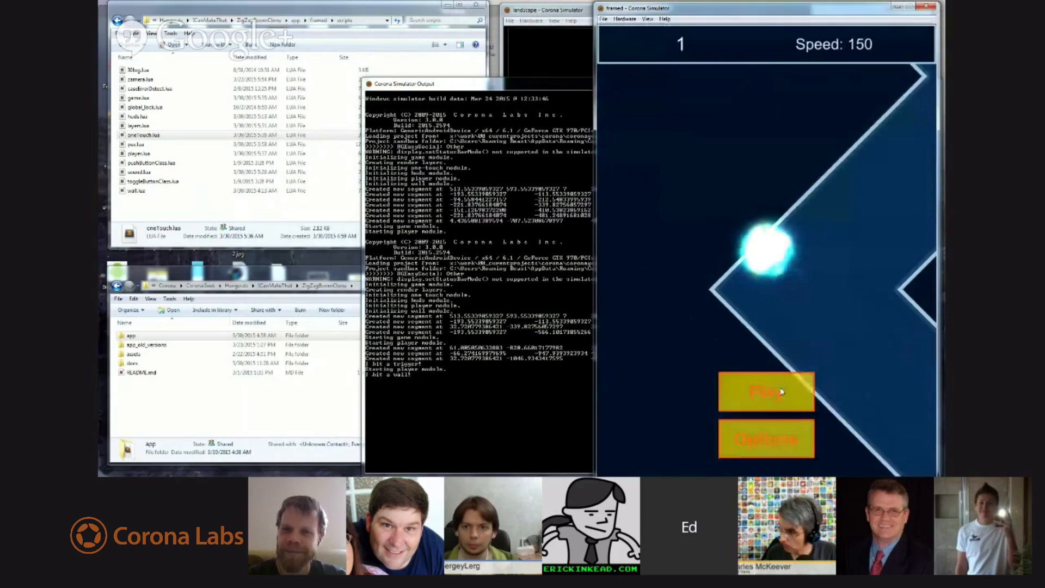
click(767, 392)
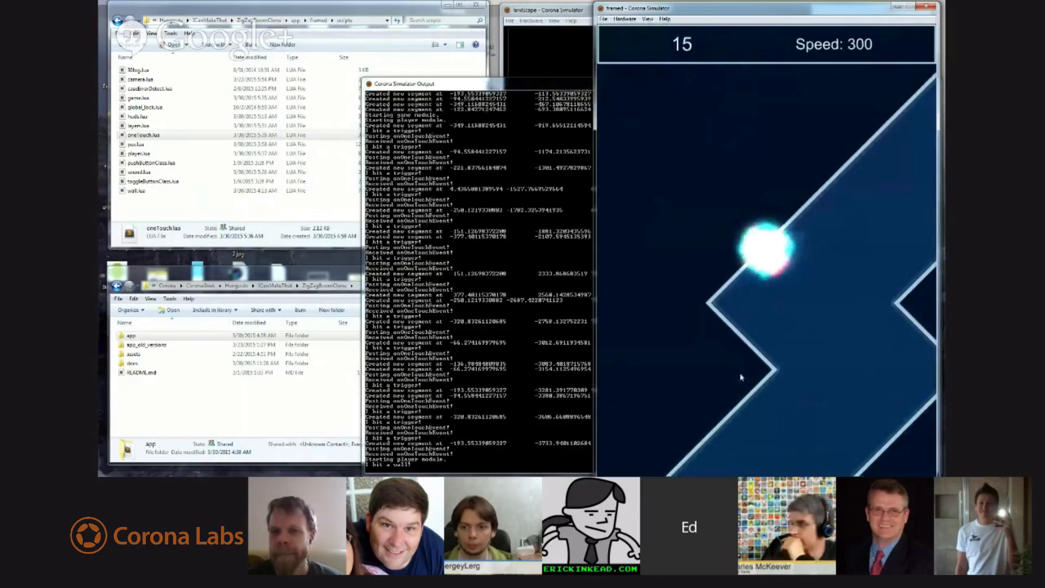
mouse_move(722, 189)
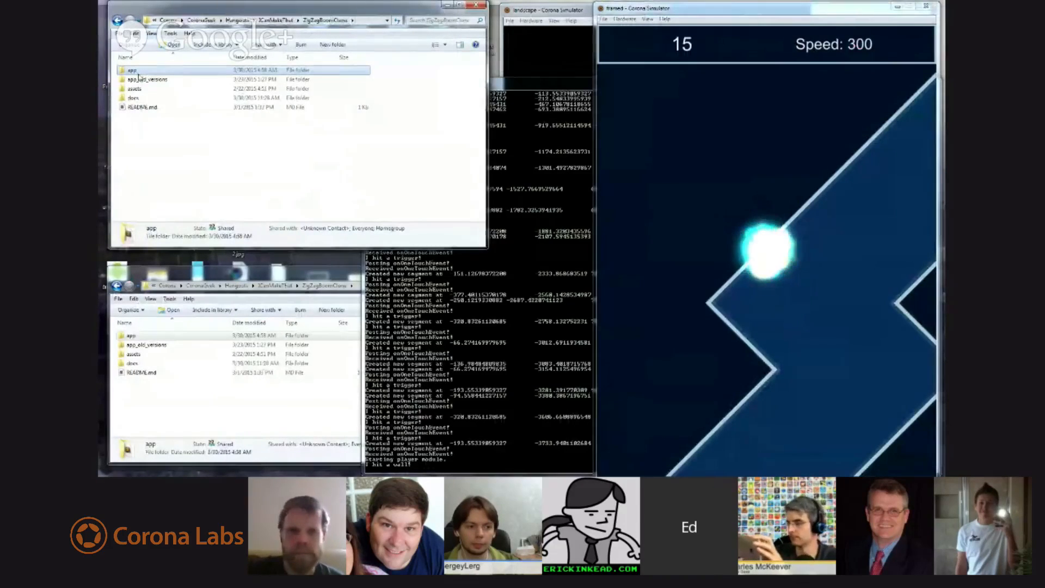
- Open the app folder in Explorer and select one of its version folders
double_click(131, 70)
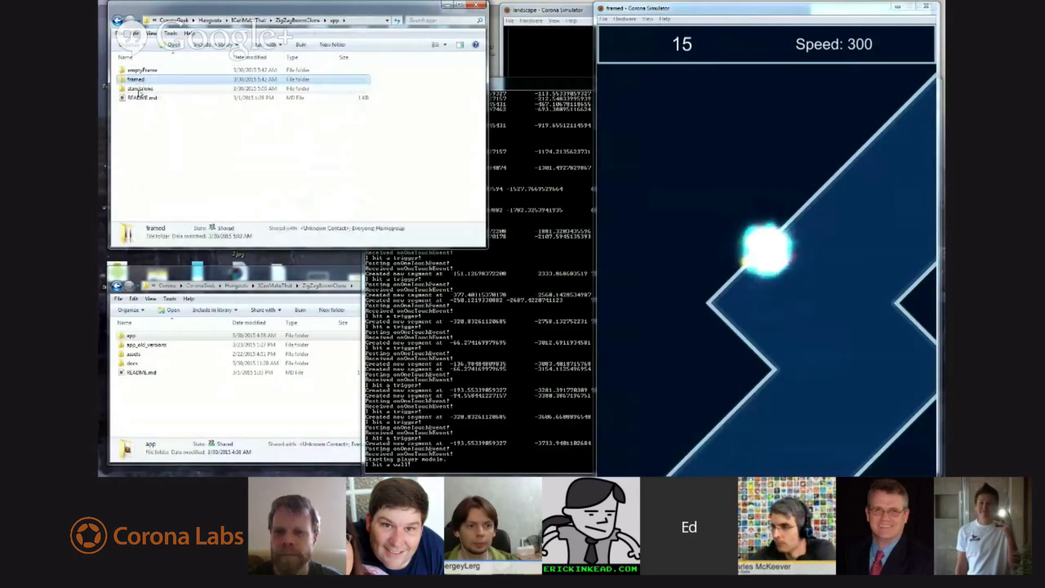
click(139, 88)
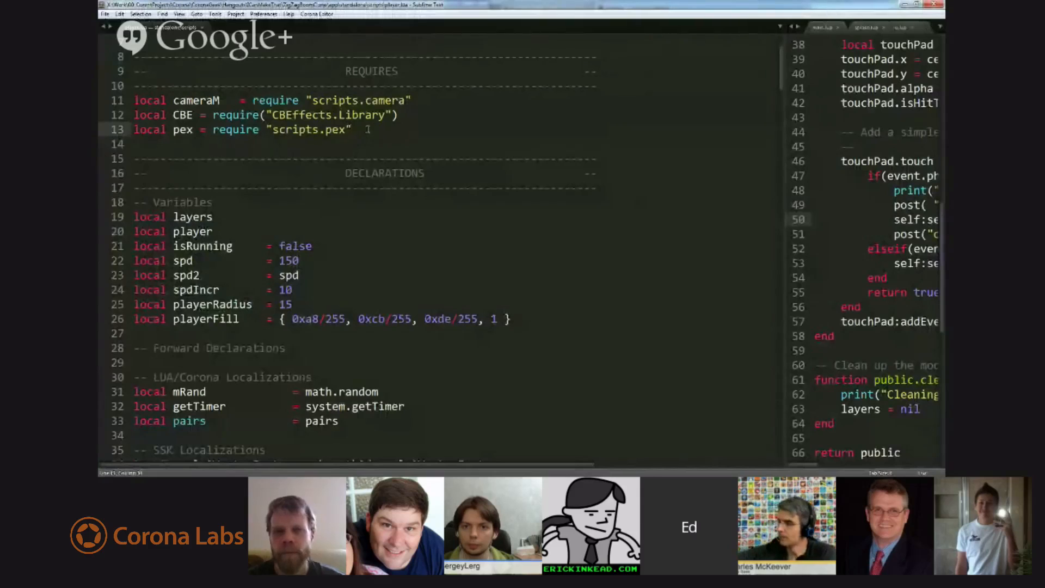
- Select the pex require line in player.lua and search for other uses of 'pex'
triple_click(240, 130)
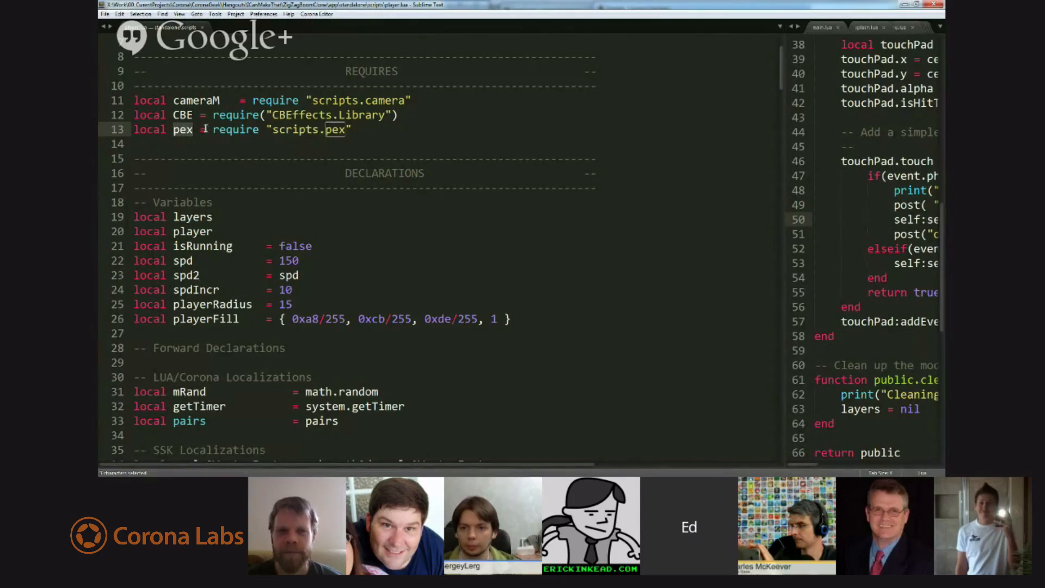
scroll(down, 3)
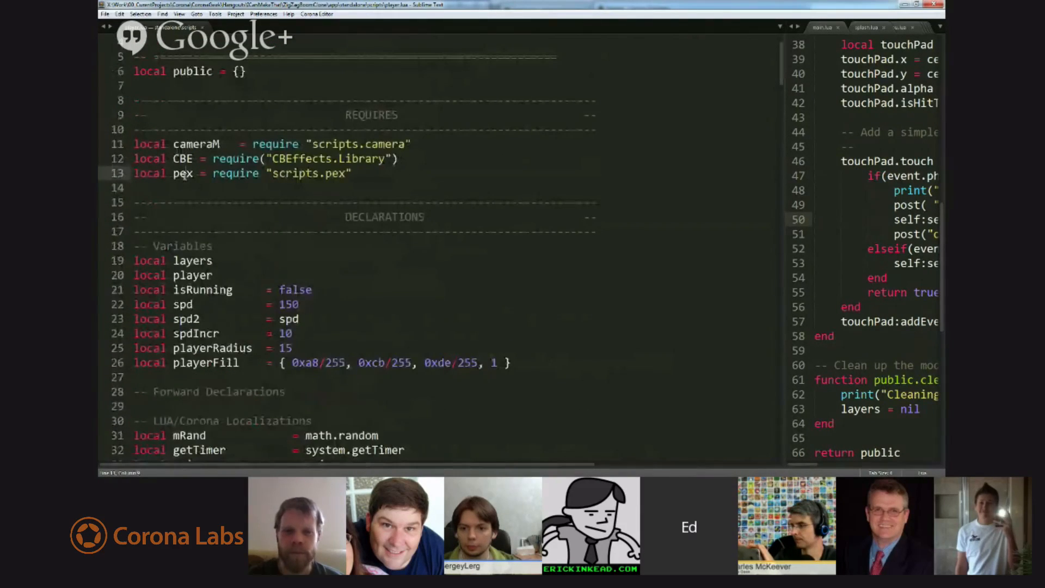
key(ctrl+f)
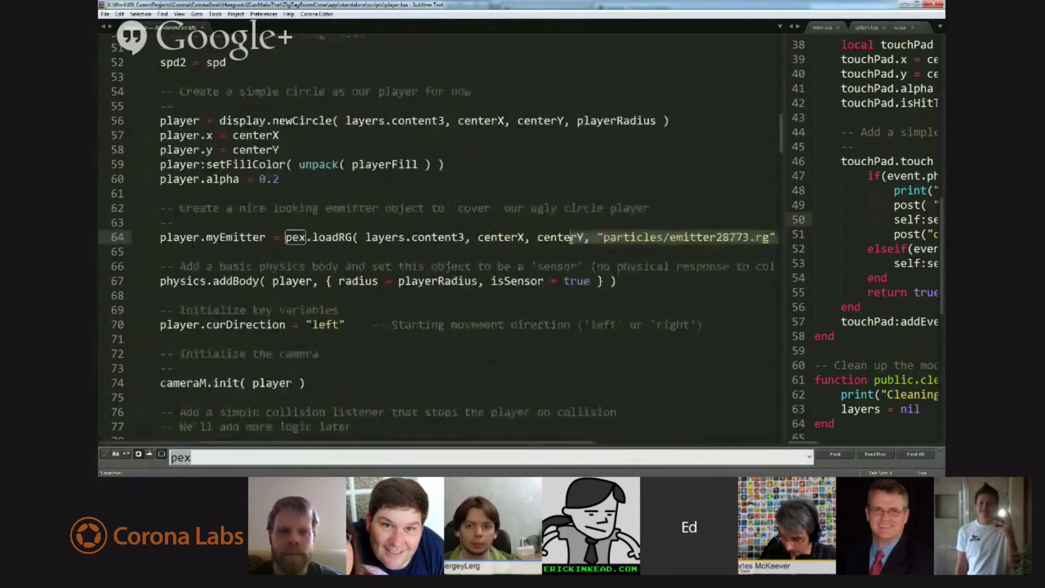
- Select myEmitter and follow it to display.remove(player.myEmitter) in public.cleanup
scroll(right, 3)
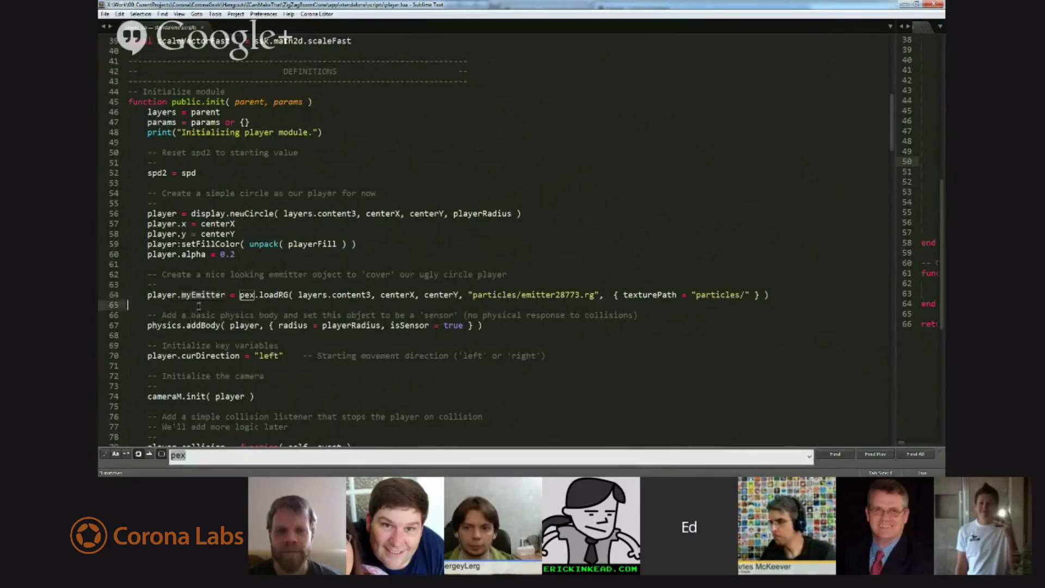
double_click(203, 295)
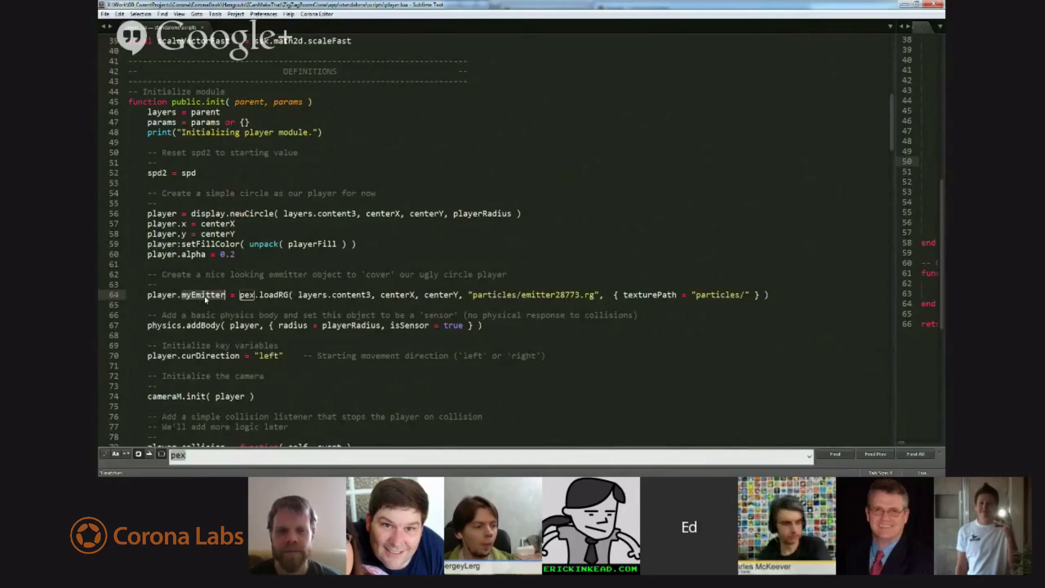
scroll(down, 3)
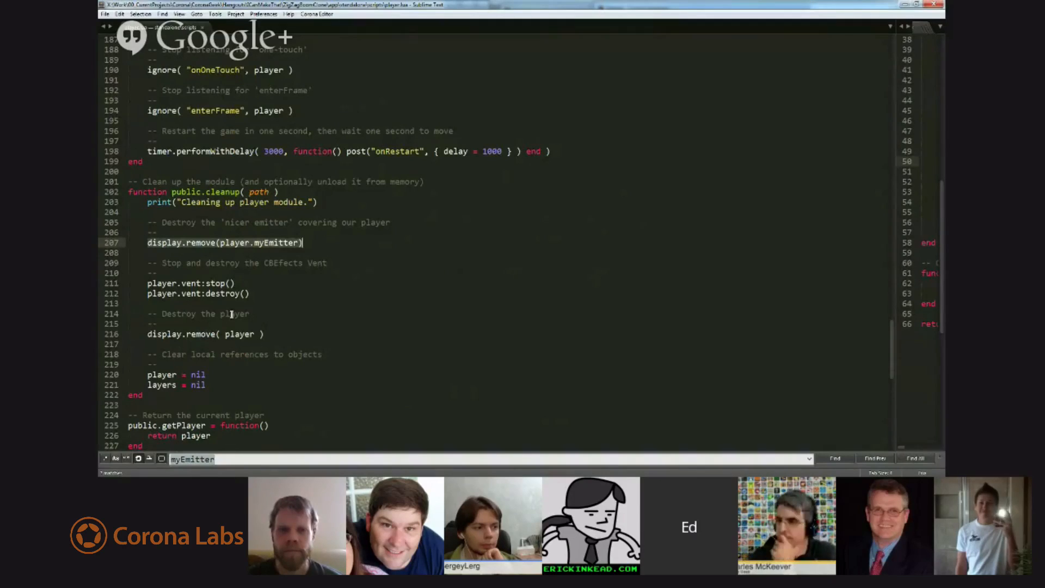
double_click(275, 242)
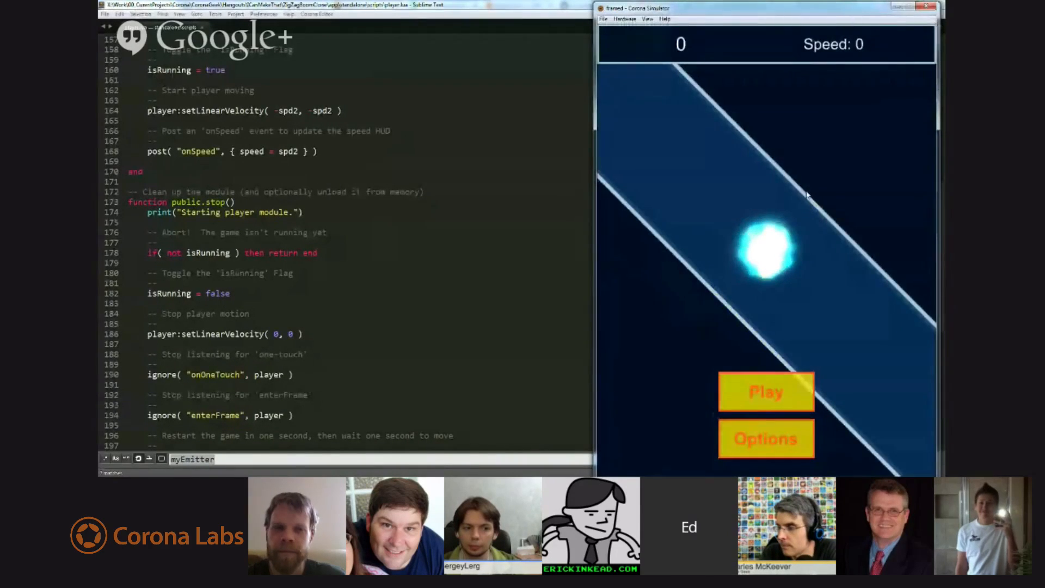
mouse_move(775, 250)
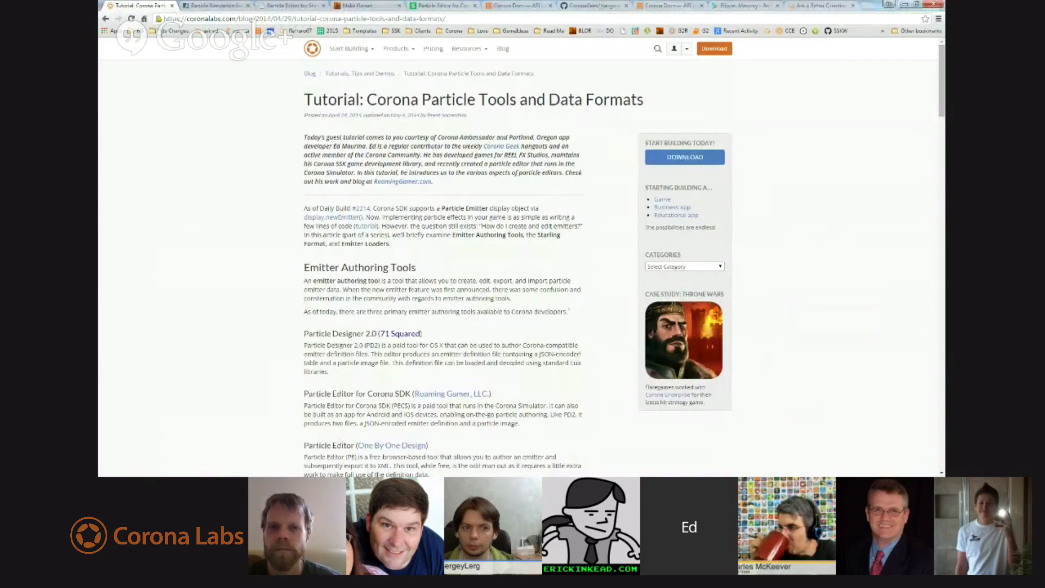
- Return to player.lua at the local pex = require "scripts.pex" line
click(513, 6)
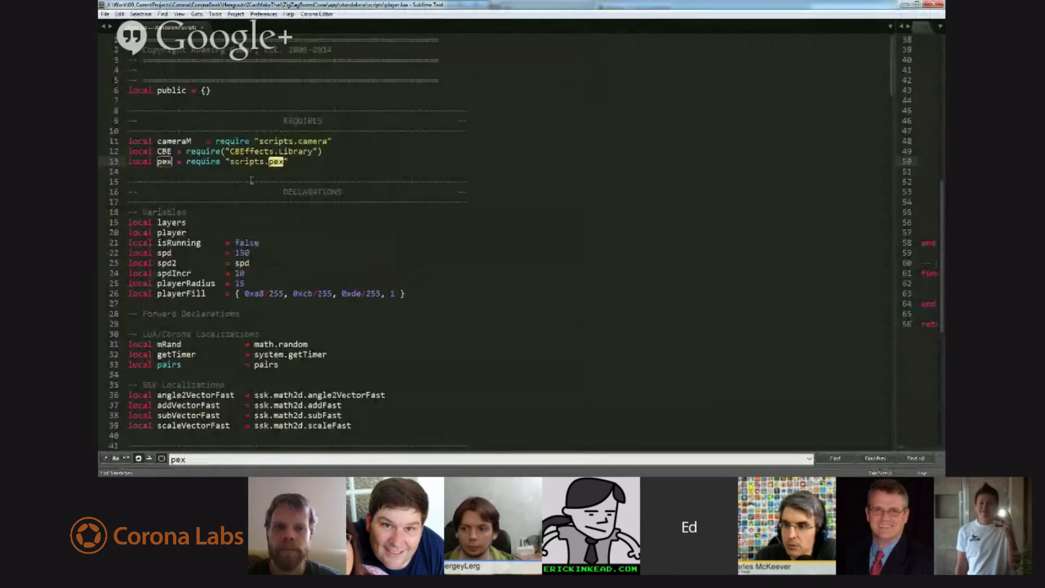
scroll(down, 3)
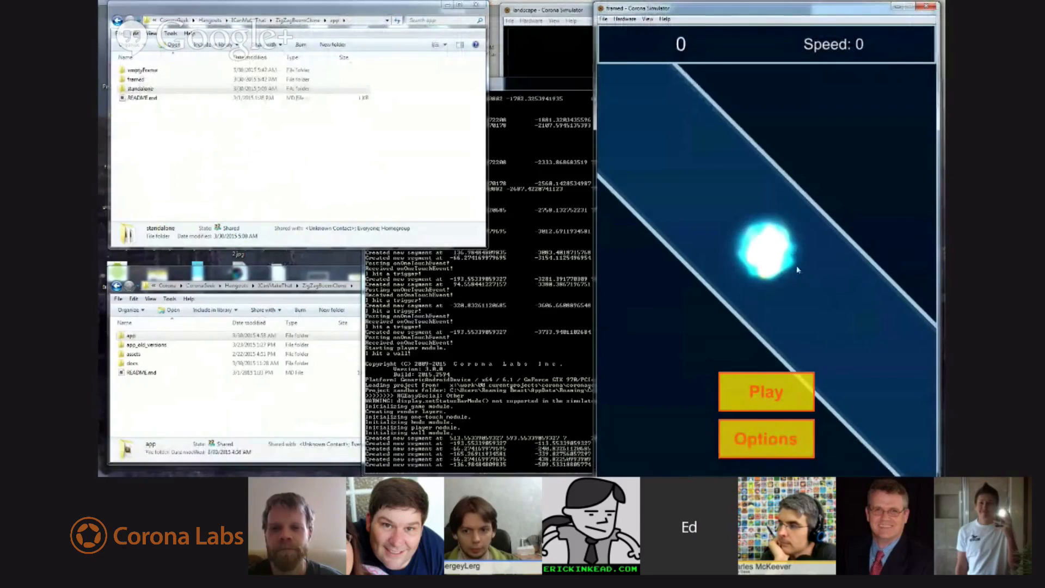
mouse_move(917, 401)
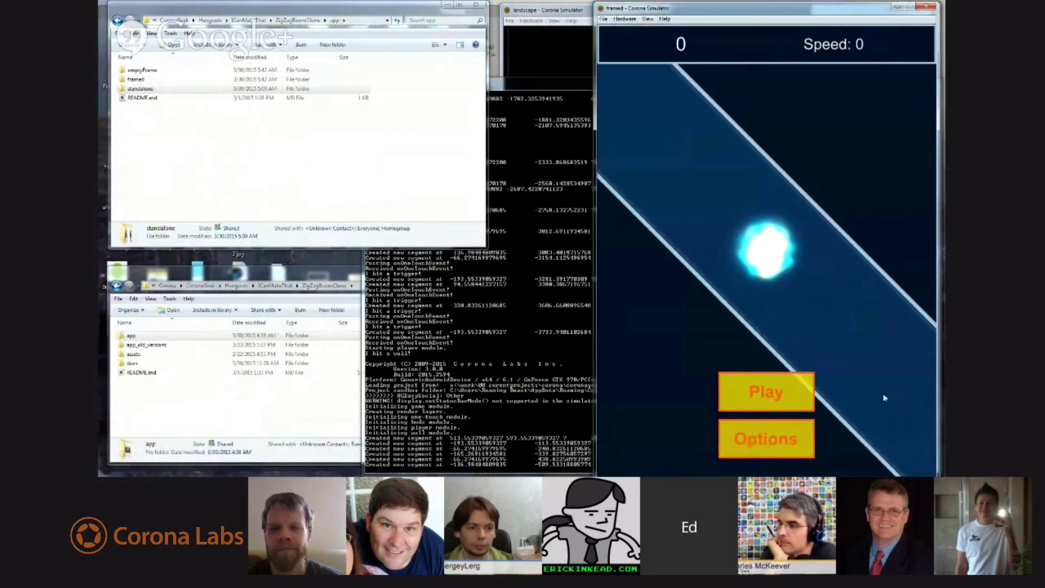
mouse_move(825, 321)
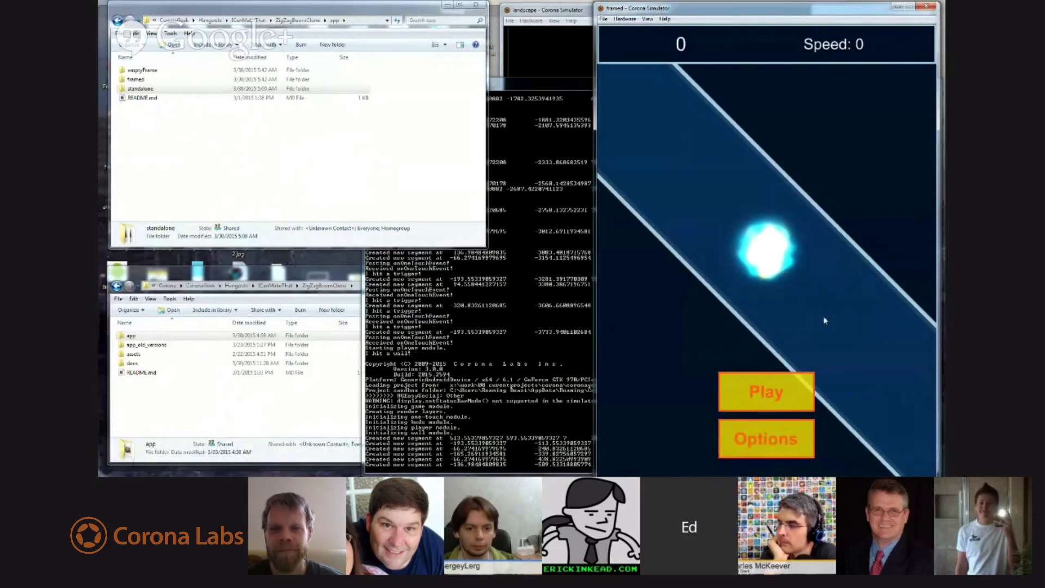
mouse_move(798, 308)
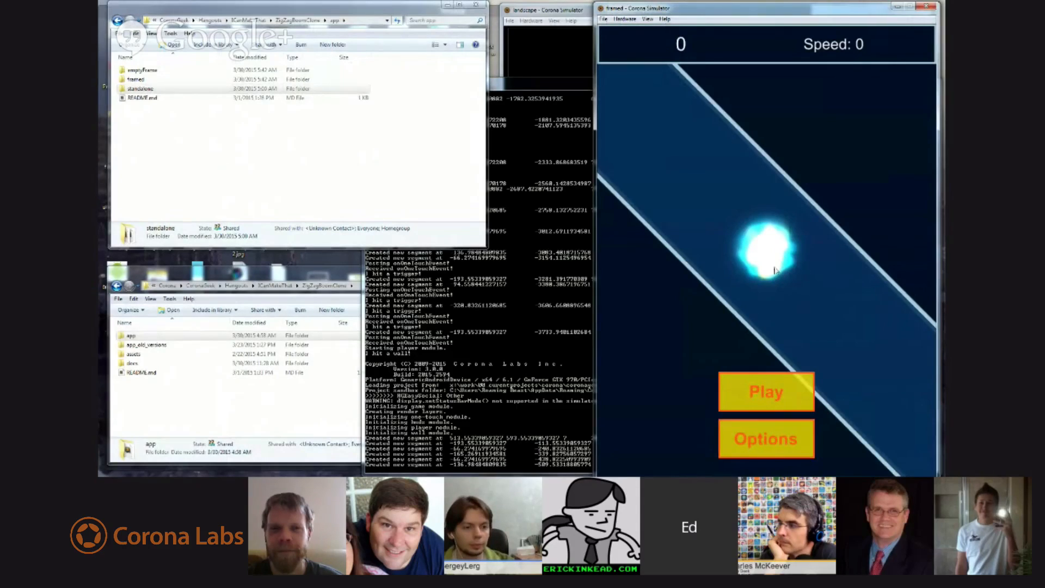
mouse_move(780, 248)
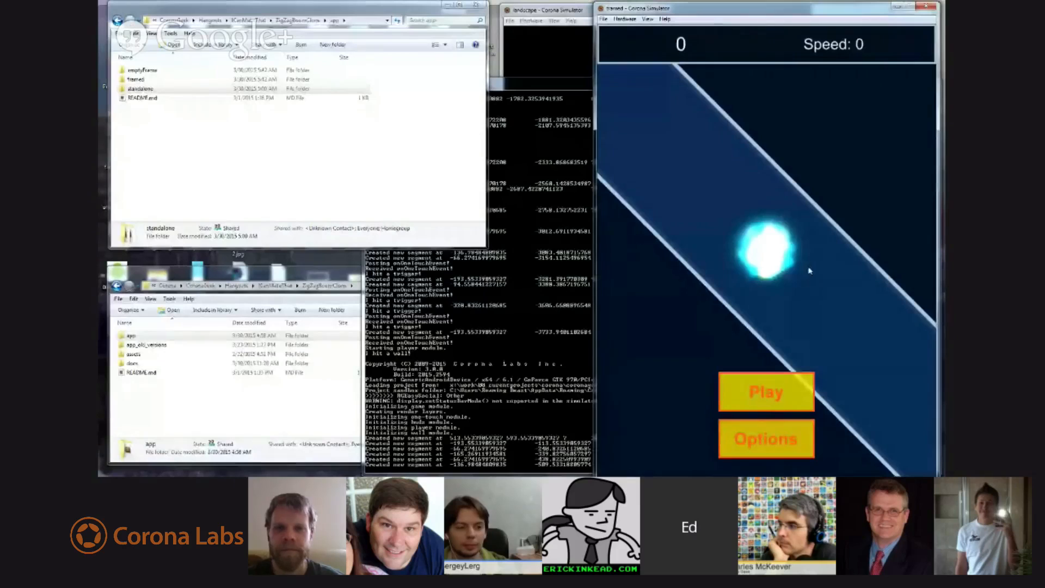
mouse_move(807, 291)
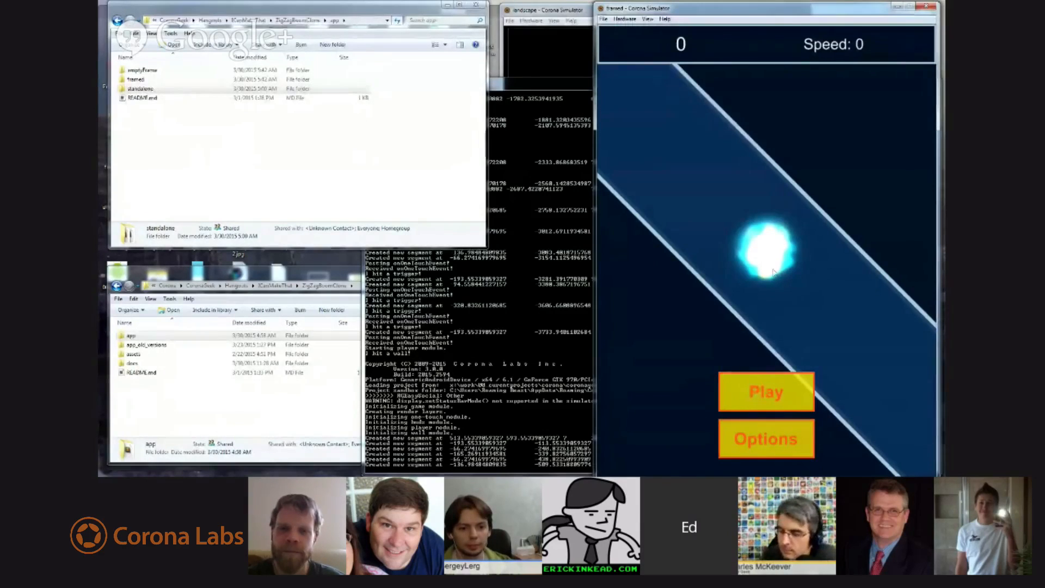
mouse_move(778, 238)
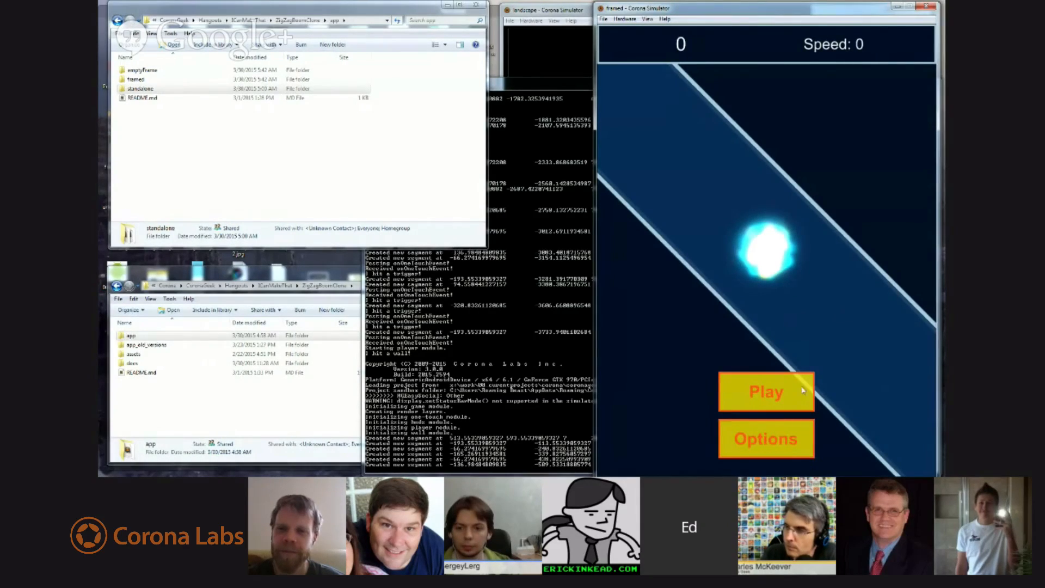
- Press Play below the glowing player to show the 'ZigZag Boom (clone)' title screen
click(766, 392)
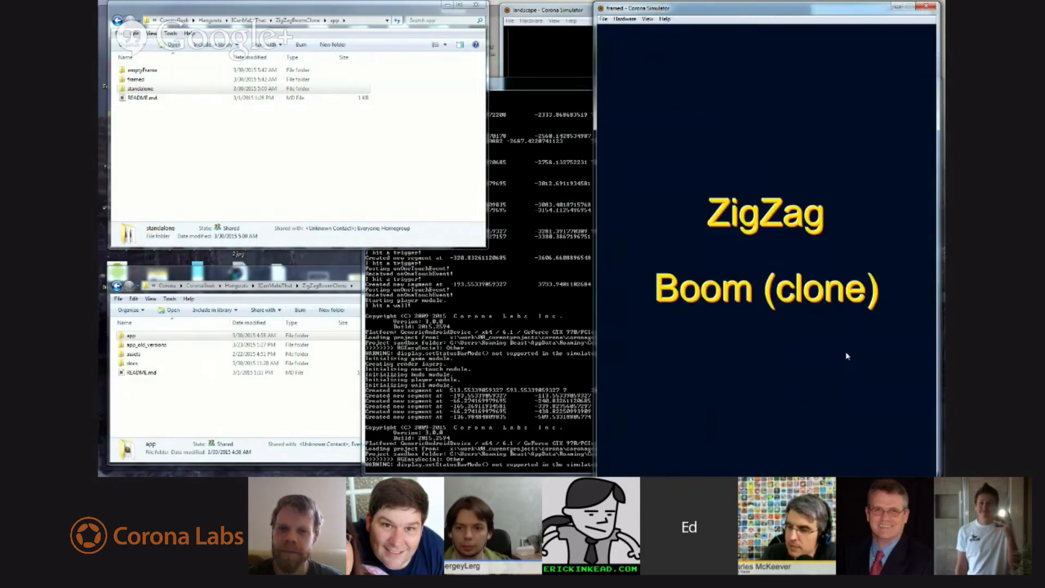